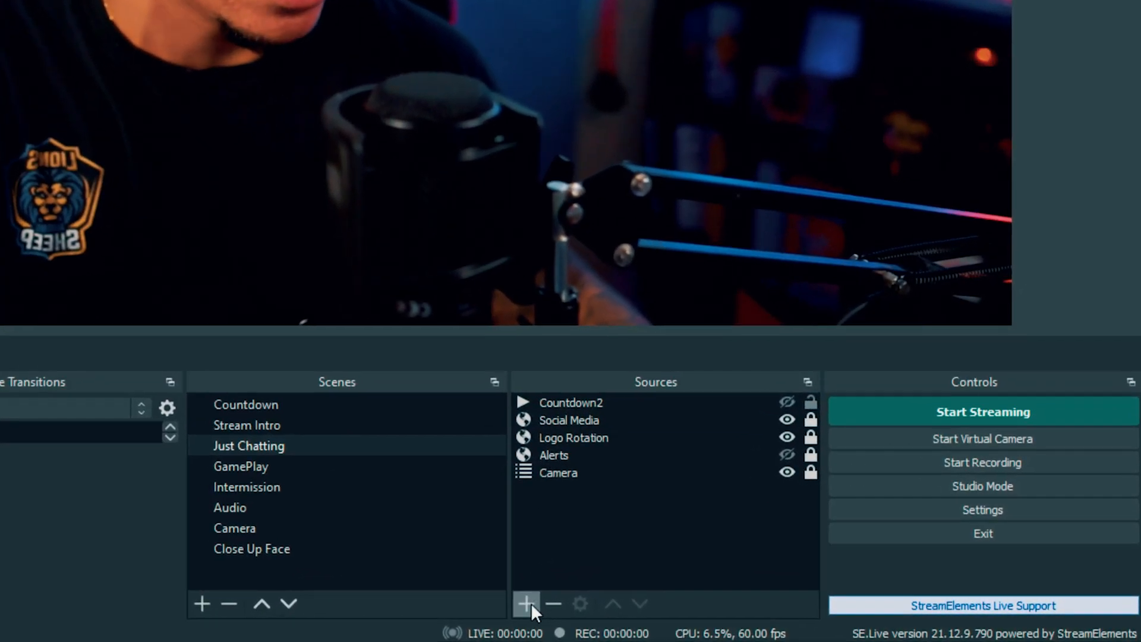
Add a new Text (GDI+) source to the scene, naming it 'Timer'.
left_click(523, 604)
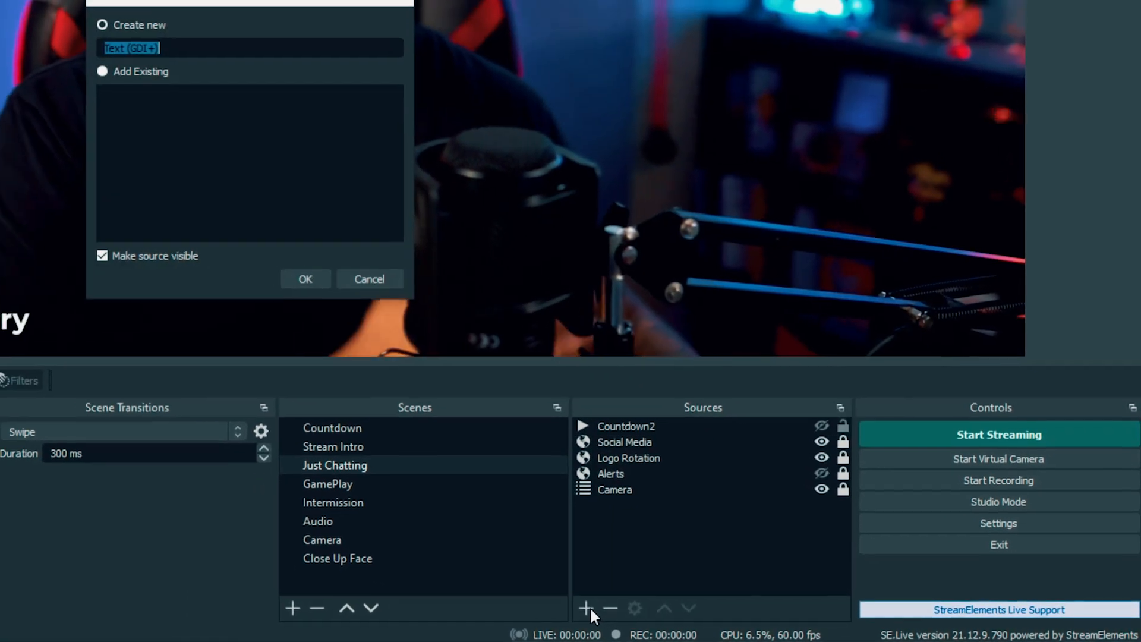
type("Tim")
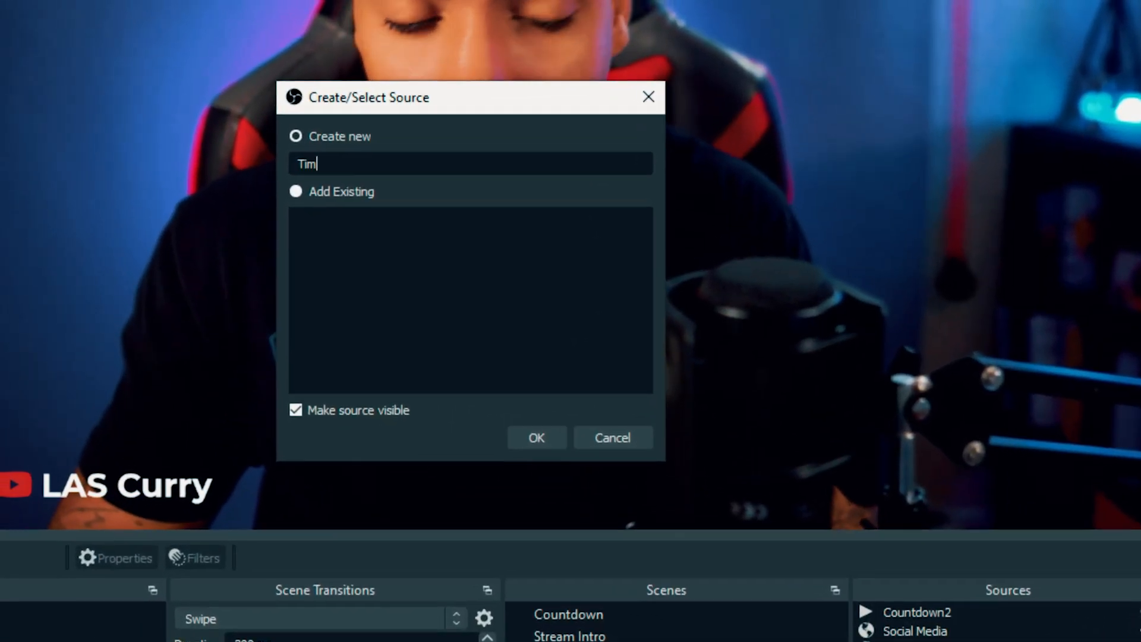
type("er")
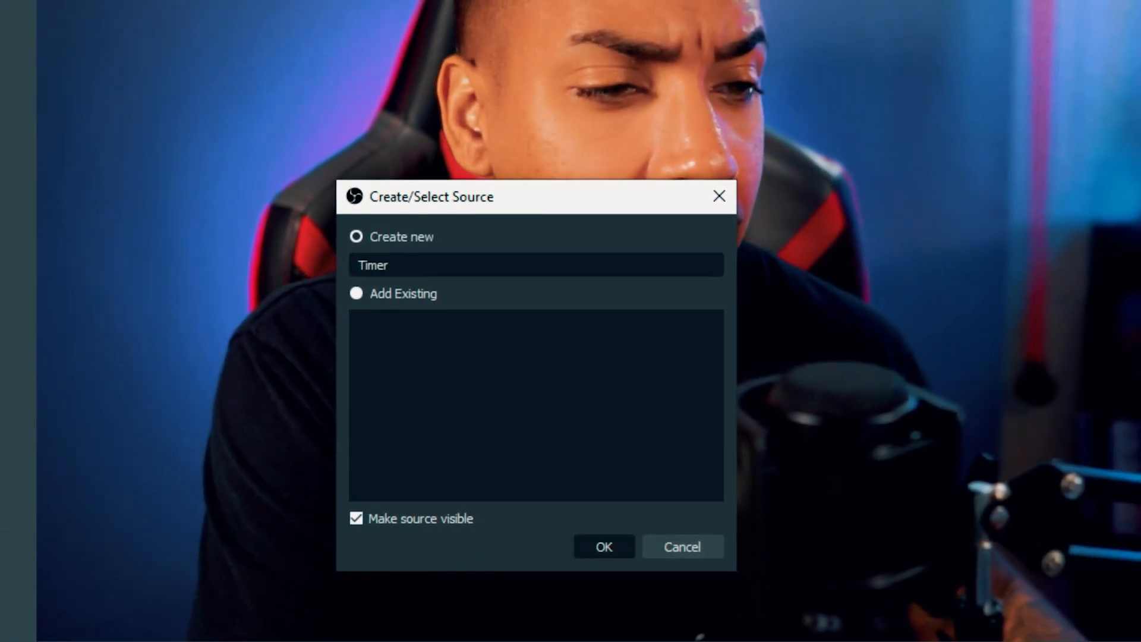
Create the Timer source, set its font to Impact, and enter 'Timer' as its text.
left_click(603, 547)
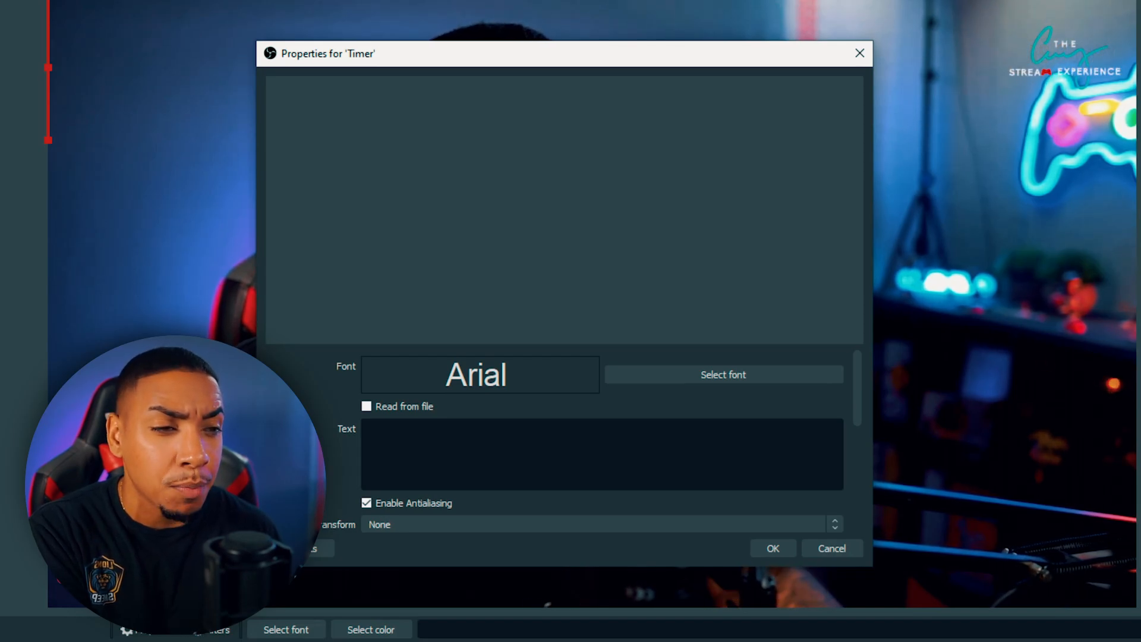
left_click(722, 374)
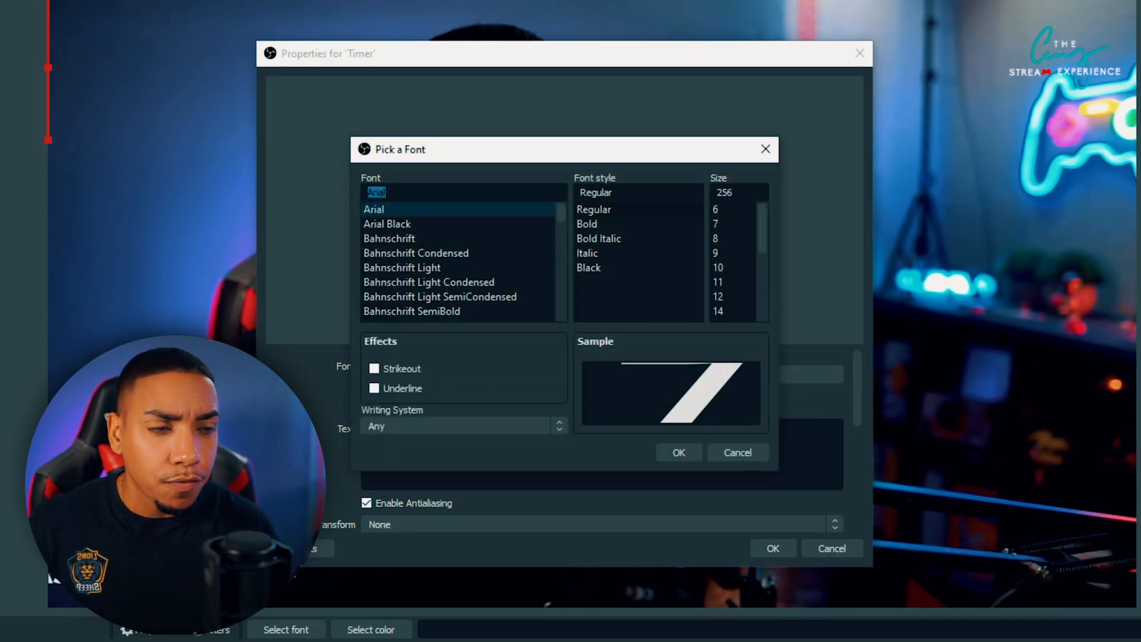
left_click(379, 311)
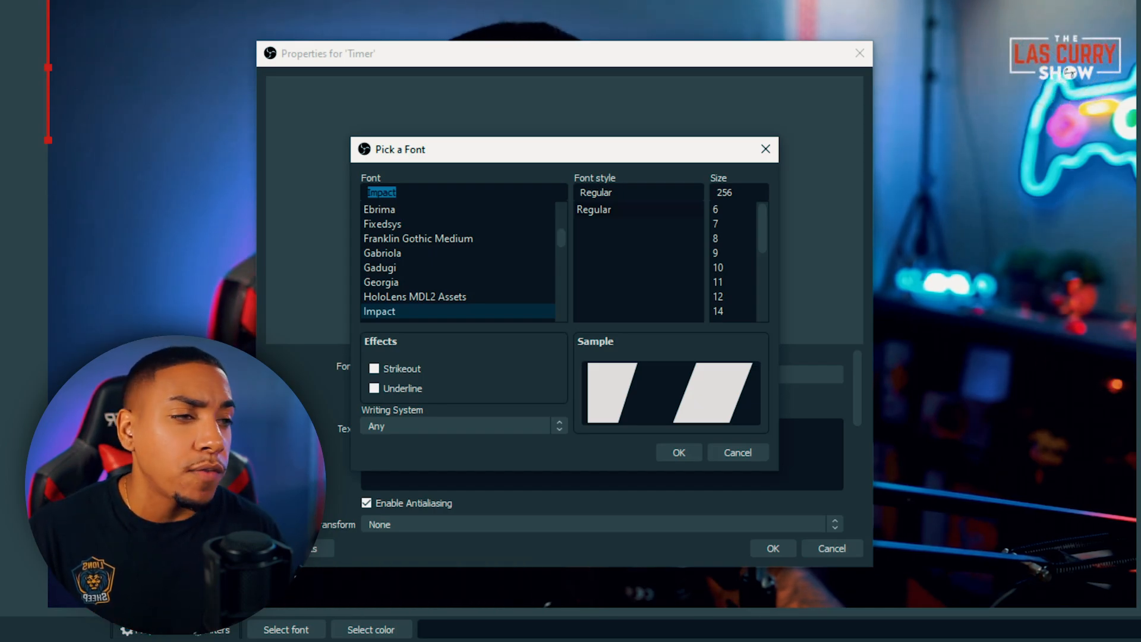
left_click(678, 452)
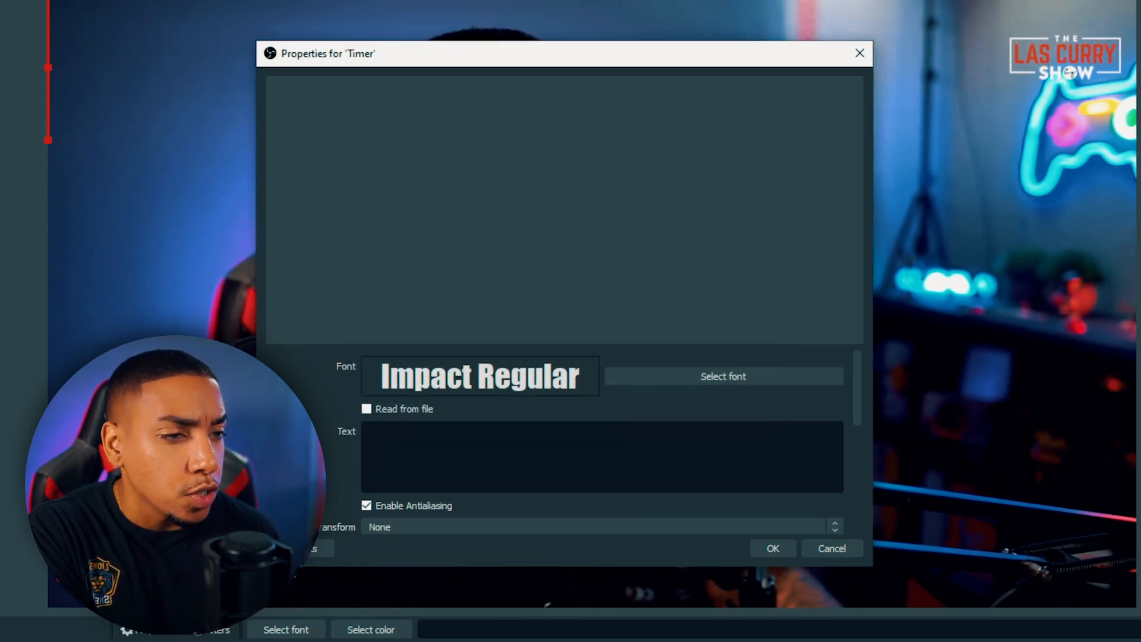
type("Tim")
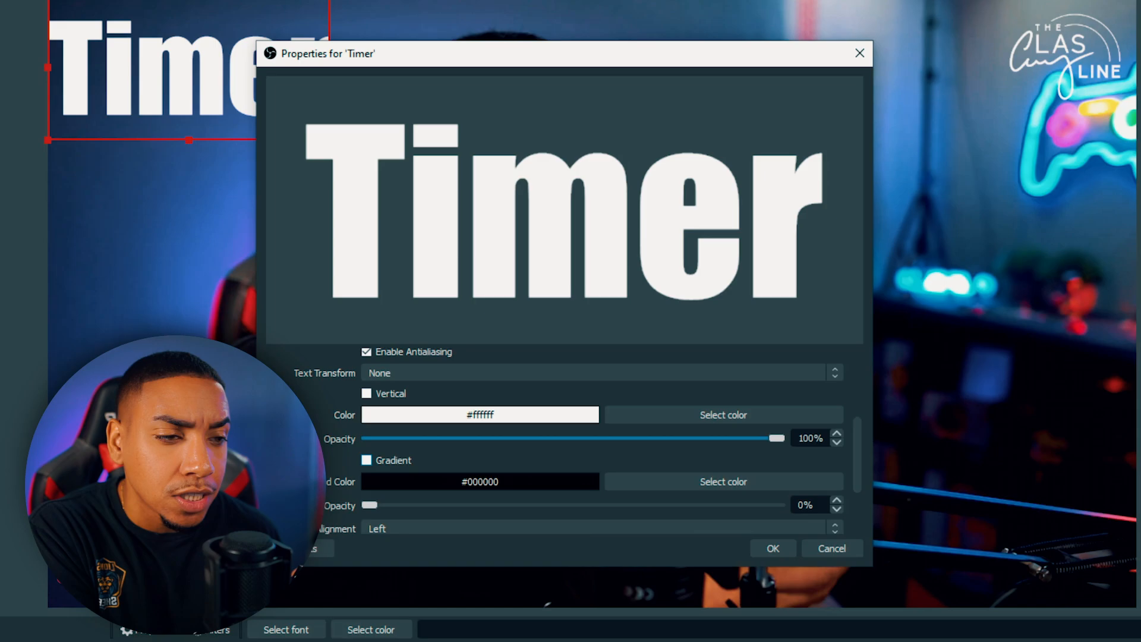
Enable the text gradient with orange (#ffaa00) as the colour, and turn on the outline.
left_click(366, 460)
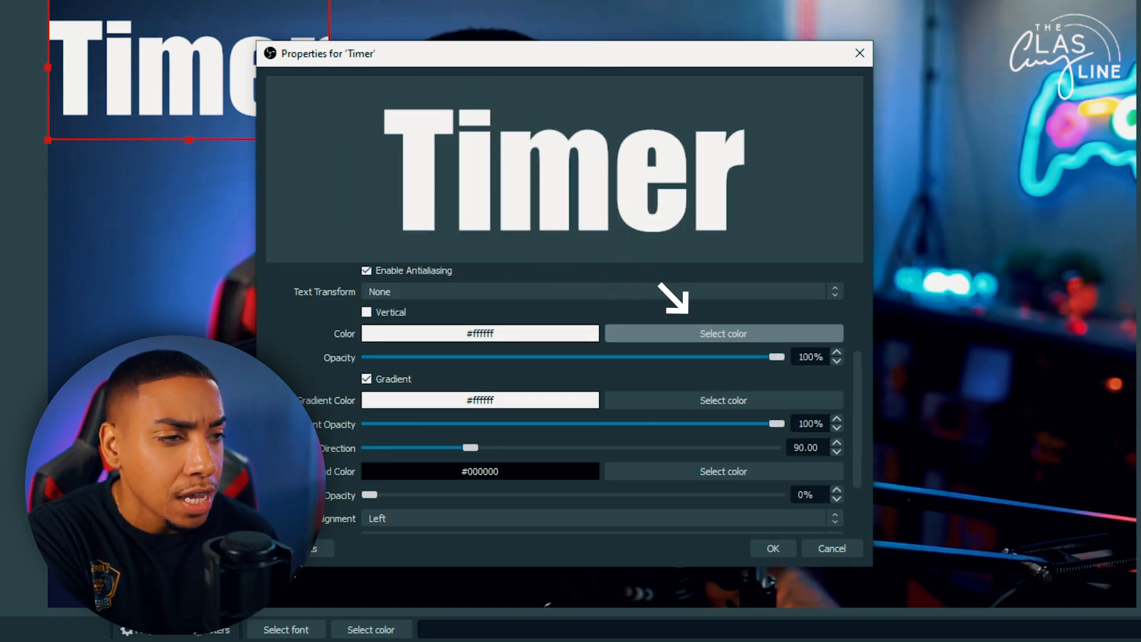
left_click(724, 334)
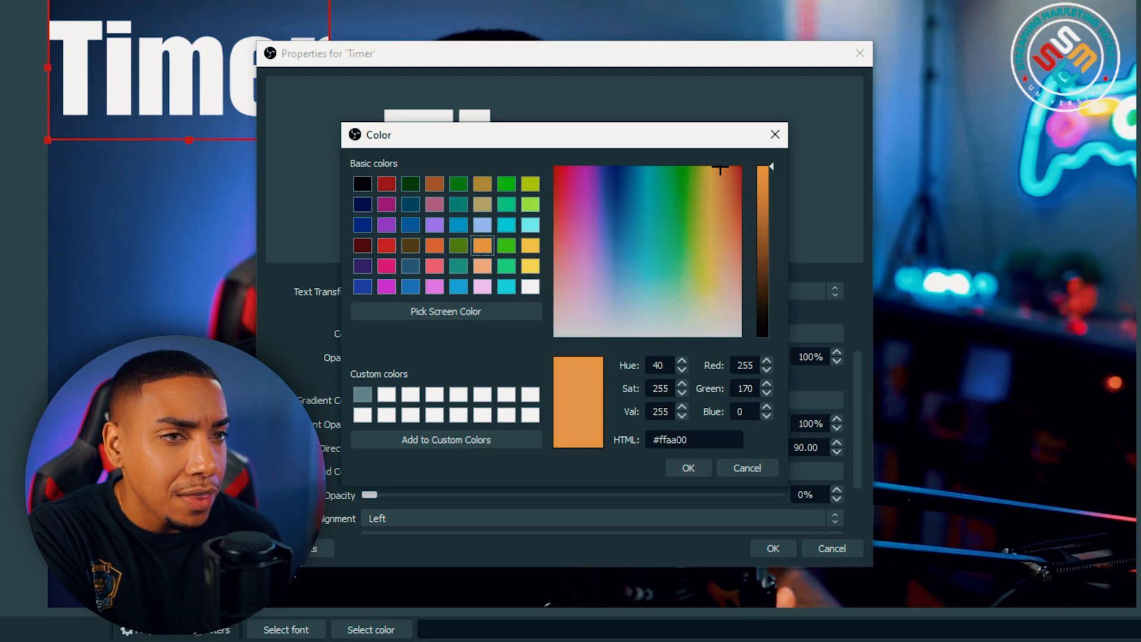
left_click(687, 467)
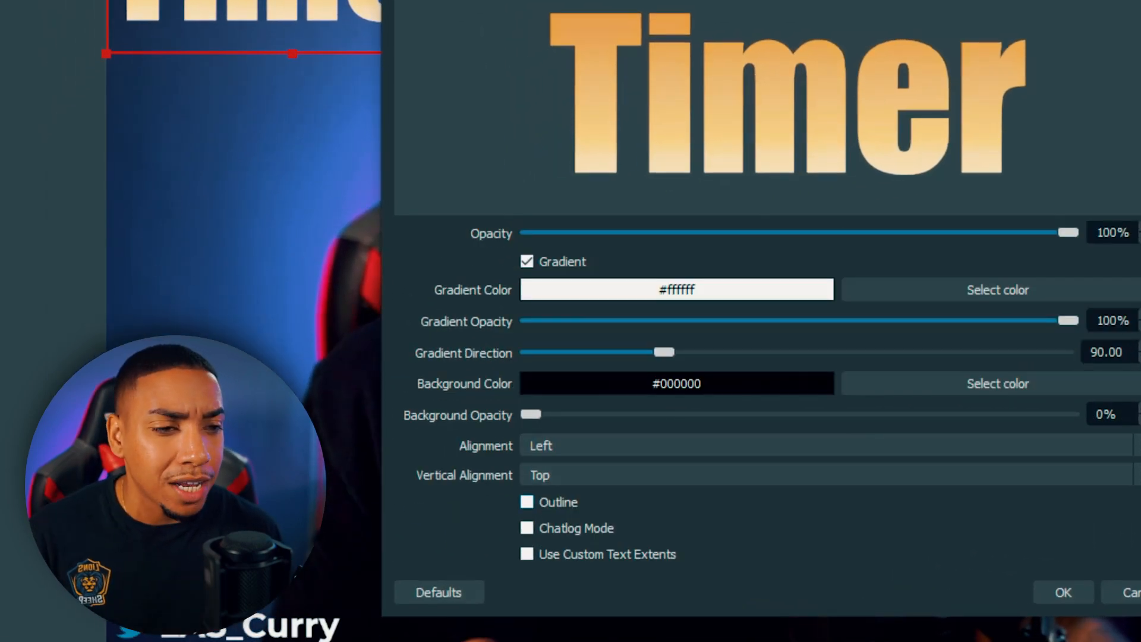
left_click(528, 502)
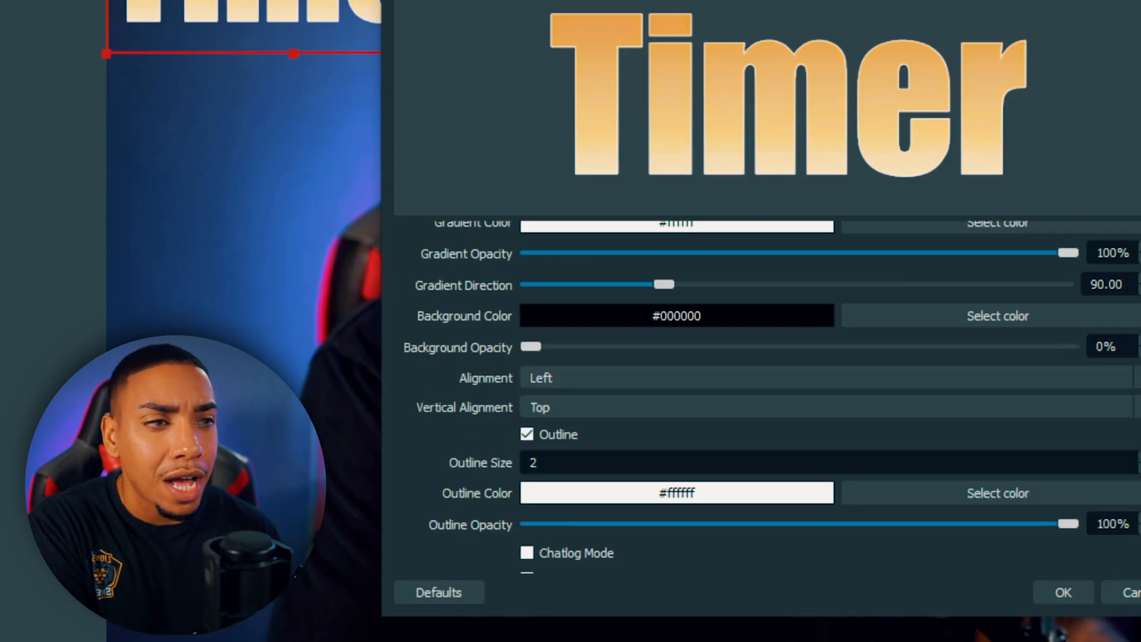
left_click(1062, 593)
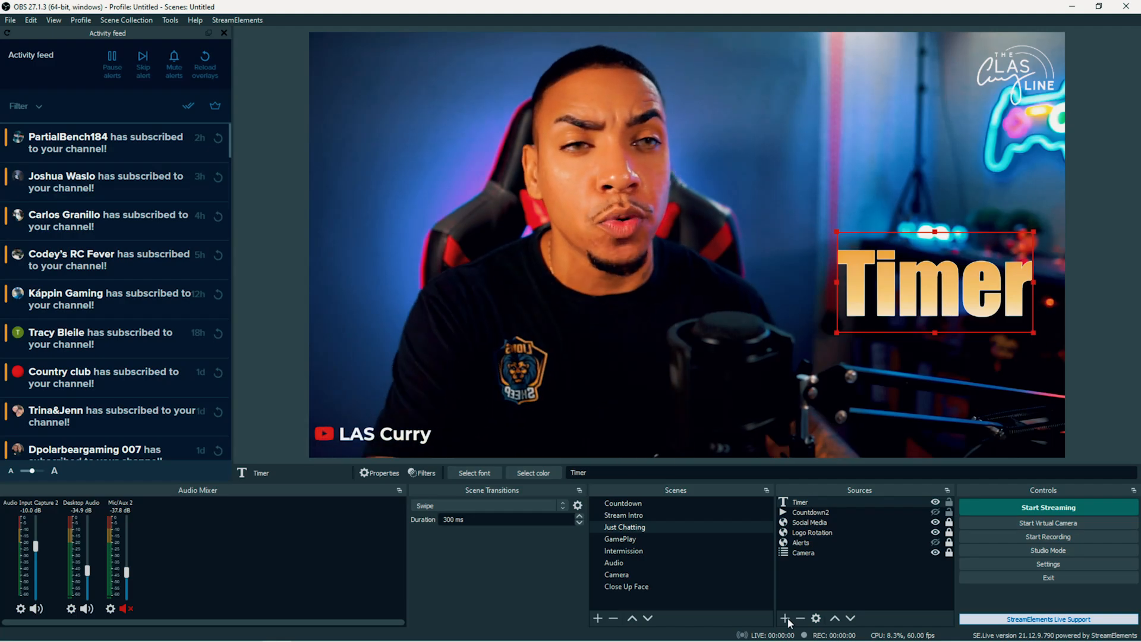
Load advanced-timer.lua from the Scripts manager with a 300-second countdown in %0m:%0s format.
left_click(170, 20)
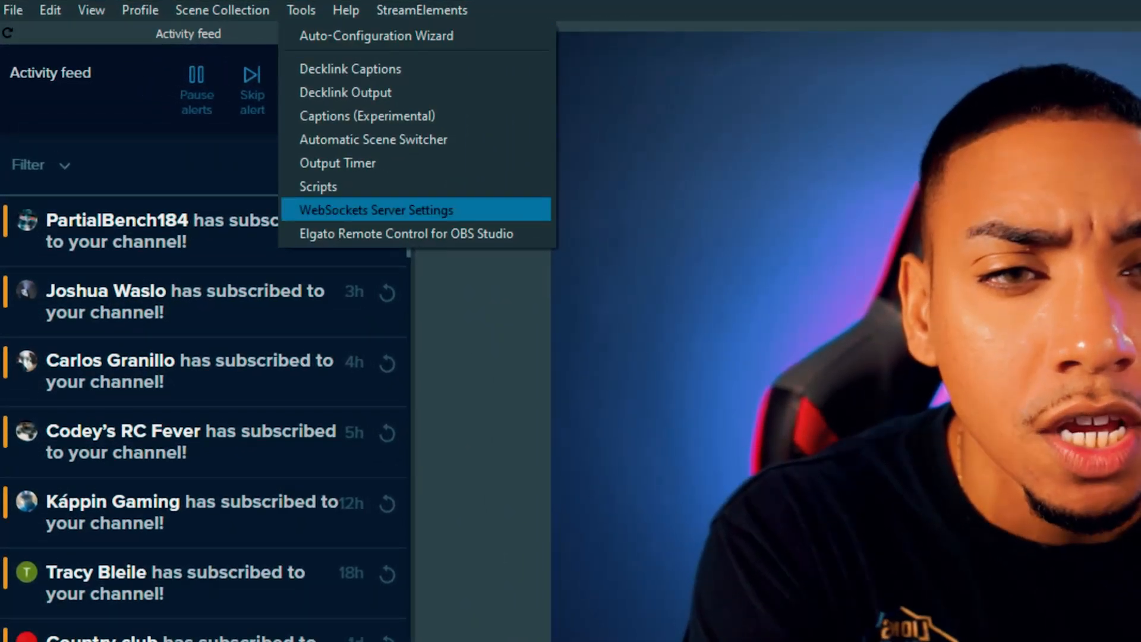
left_click(318, 186)
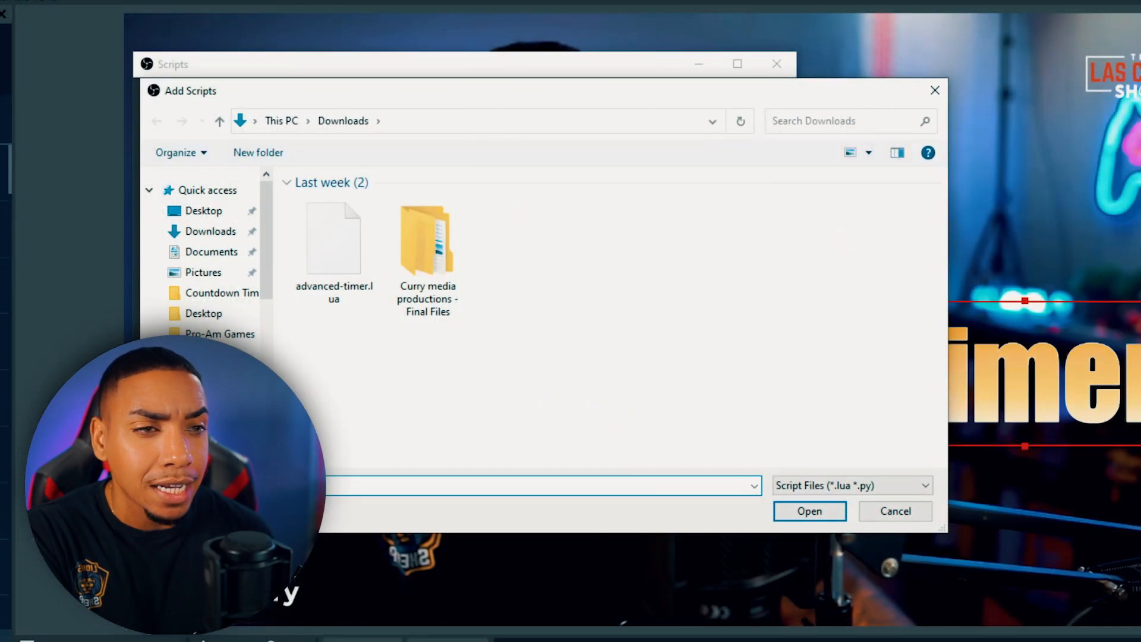
left_click(334, 239)
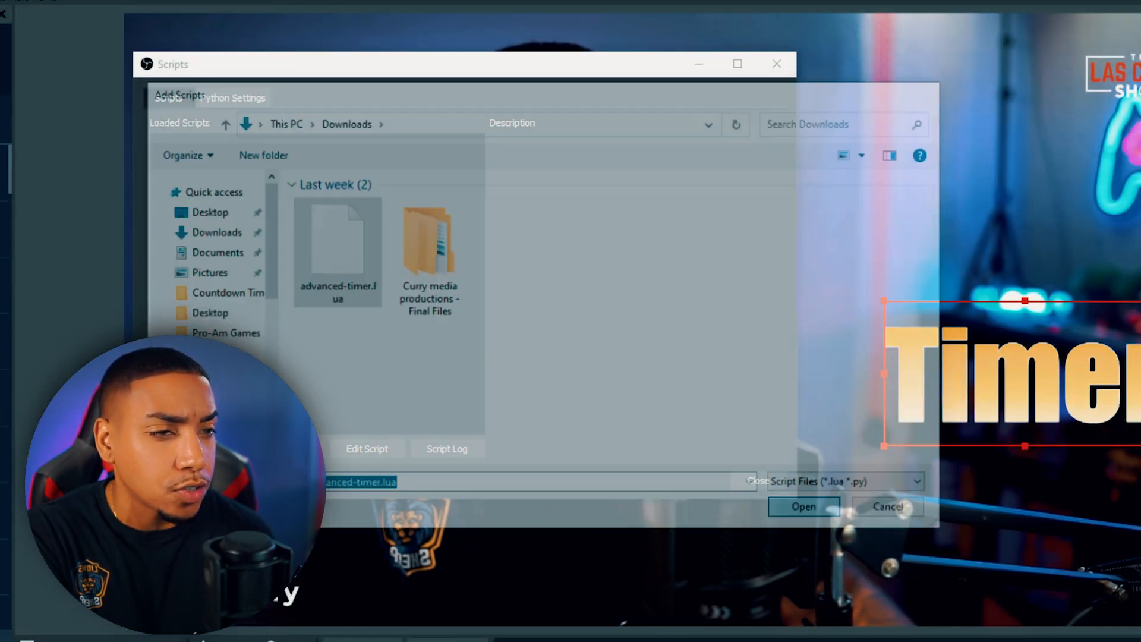
left_click(804, 507)
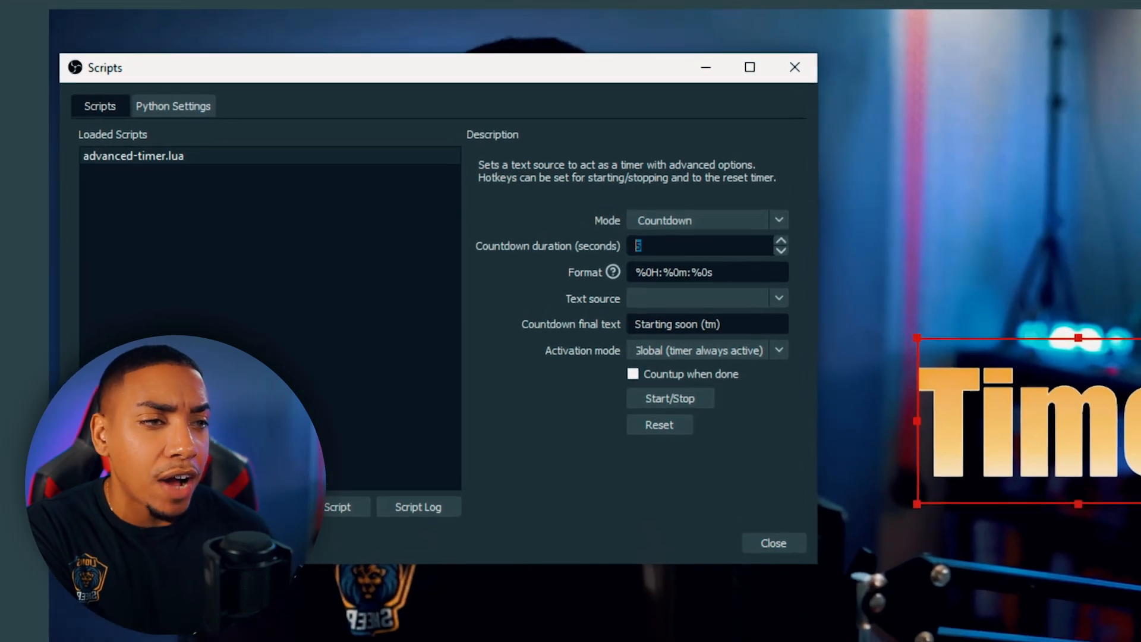
type("300")
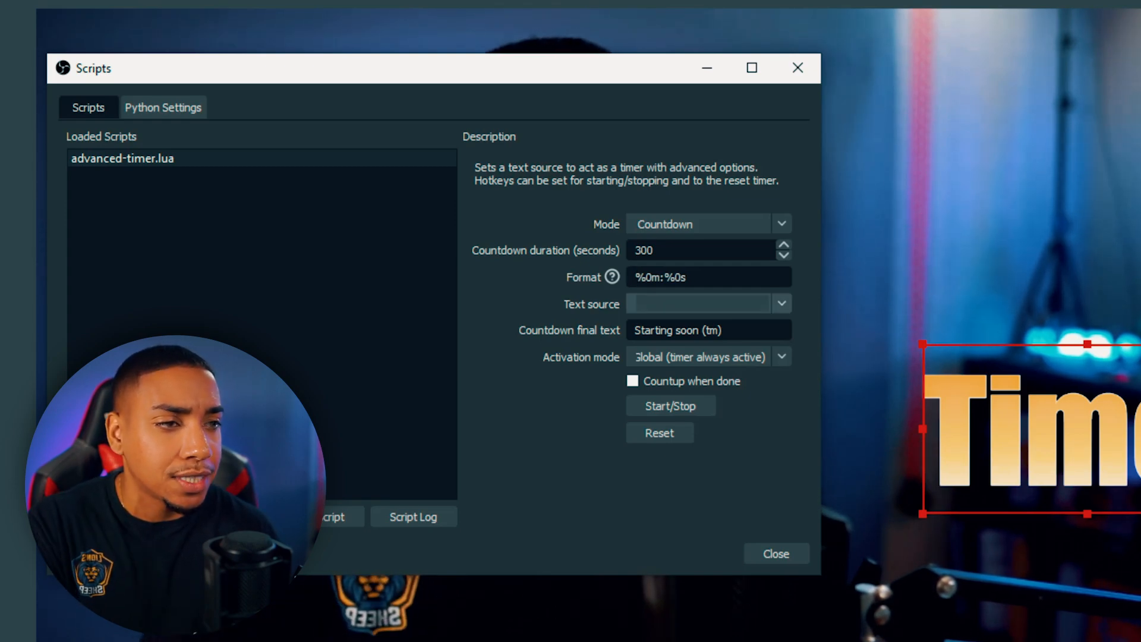
Set the script's text source to Timer and its final text to 'We Are Live'.
left_click(781, 304)
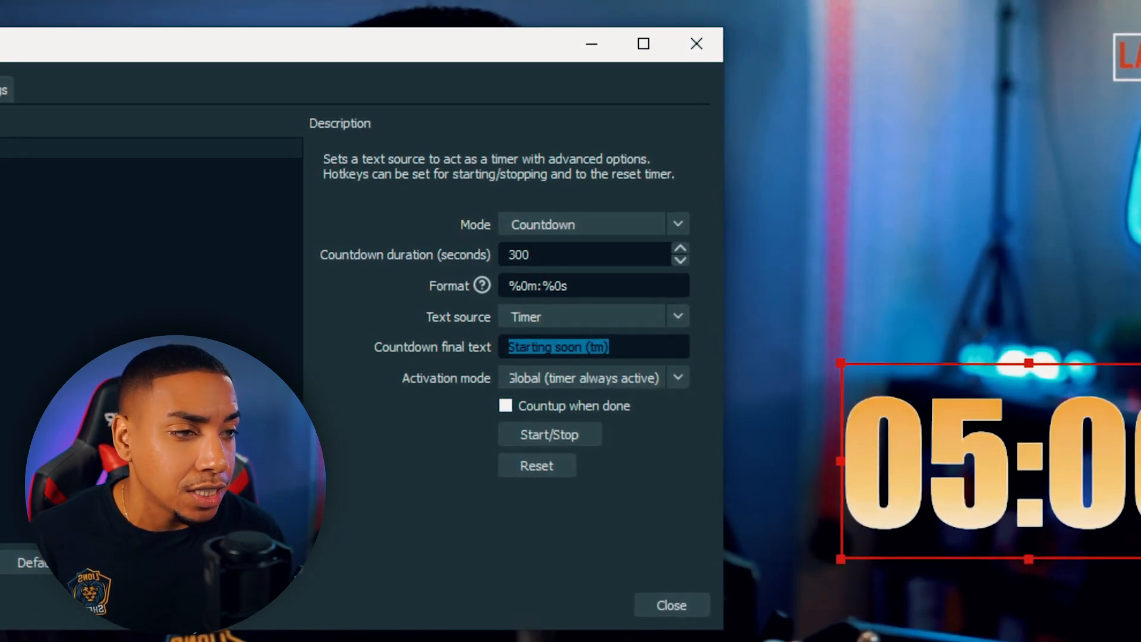
type("We Are Live")
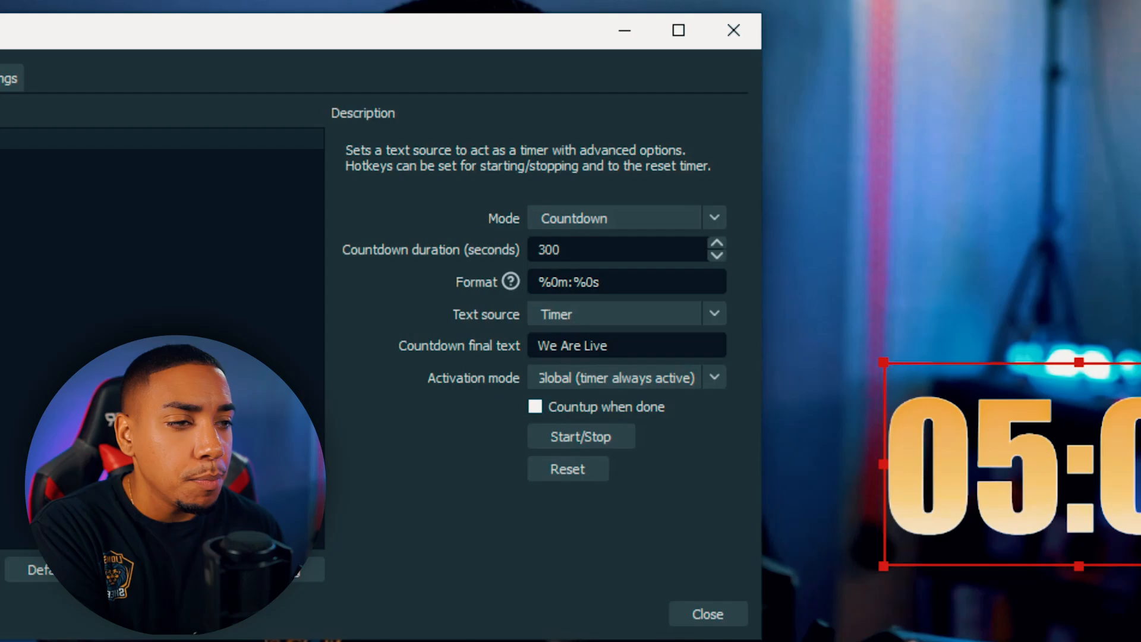
left_click(706, 613)
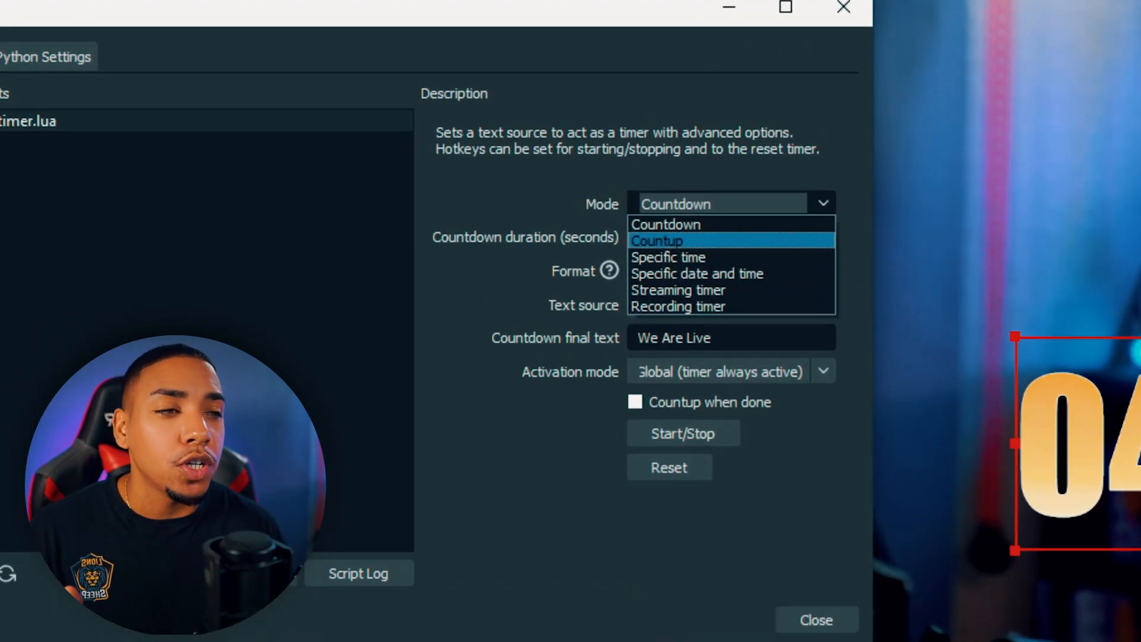
mouse_move(668, 256)
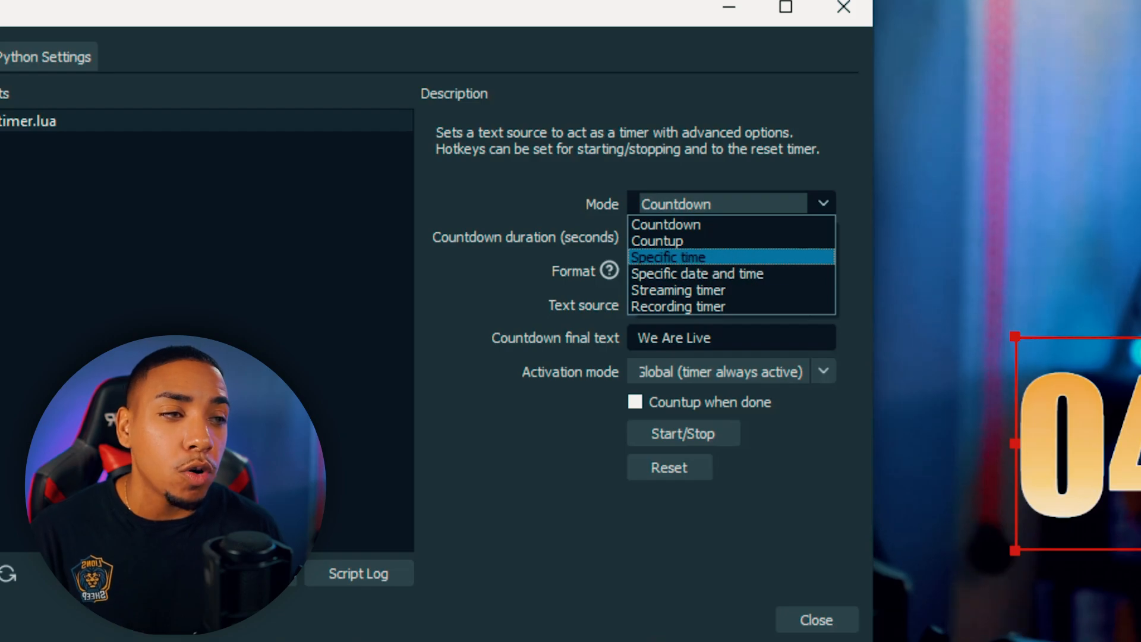